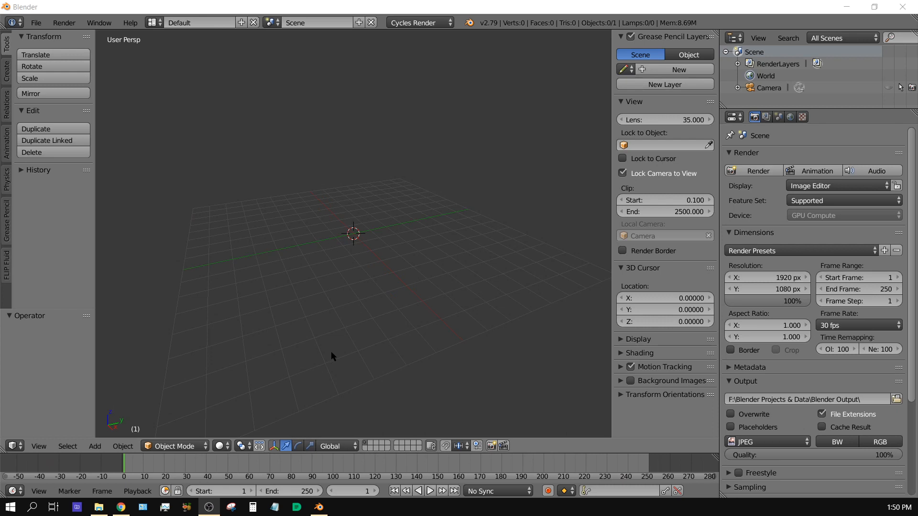
mouse_move(391, 230)
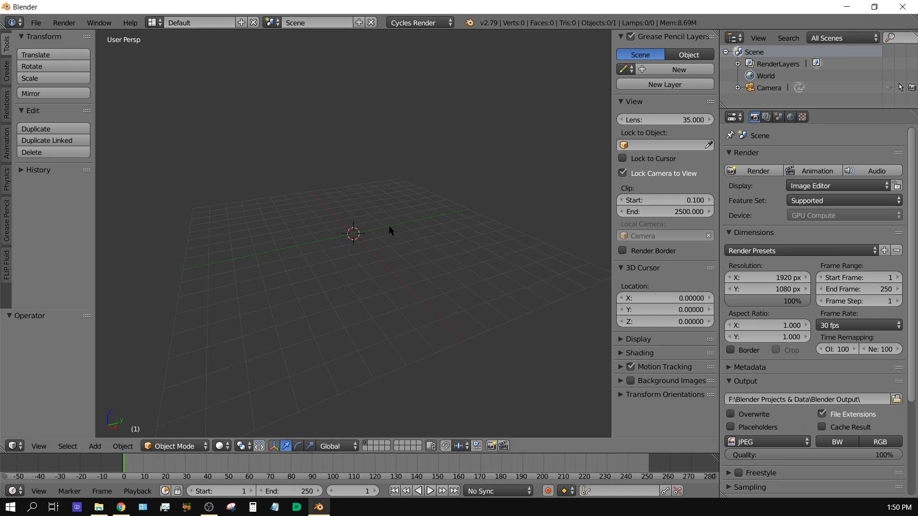
mouse_move(390, 246)
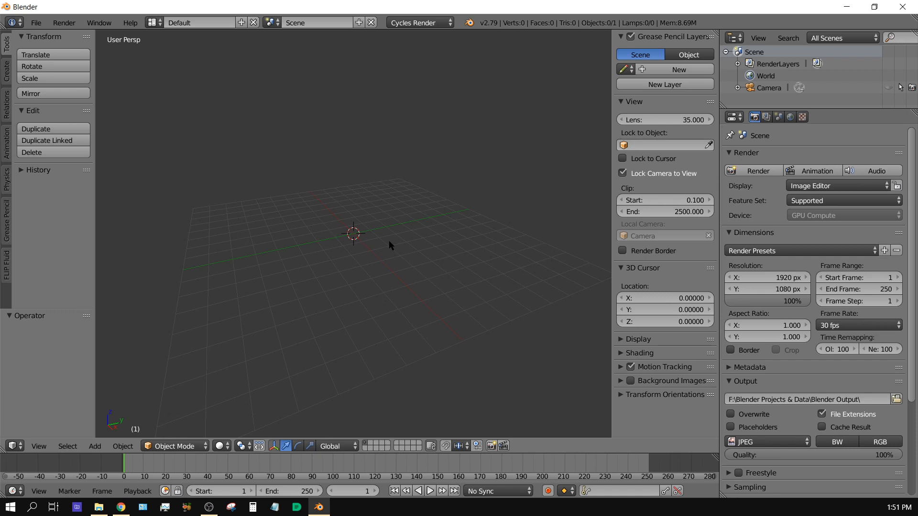
mouse_move(385, 283)
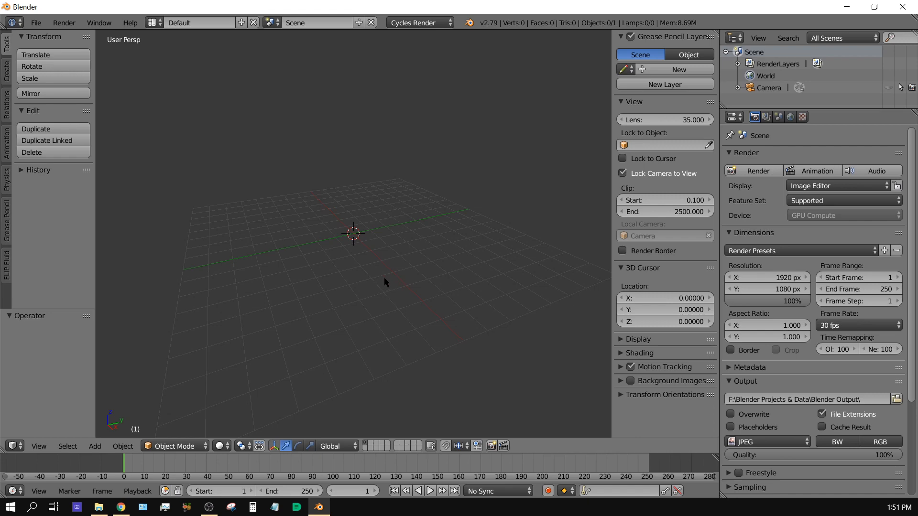
mouse_move(94, 447)
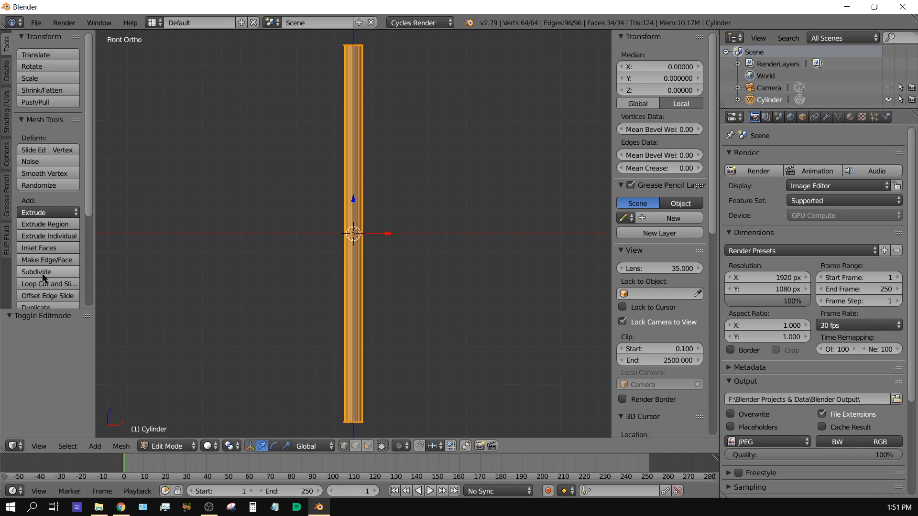
Subdivide the cylinder densely and select a spiral band of faces winding up it.
left_click(36, 271)
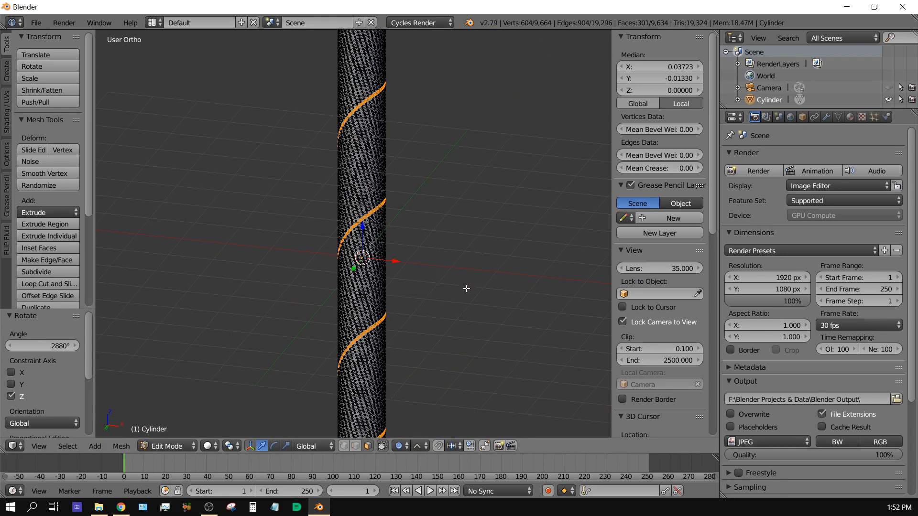
mouse_move(454, 296)
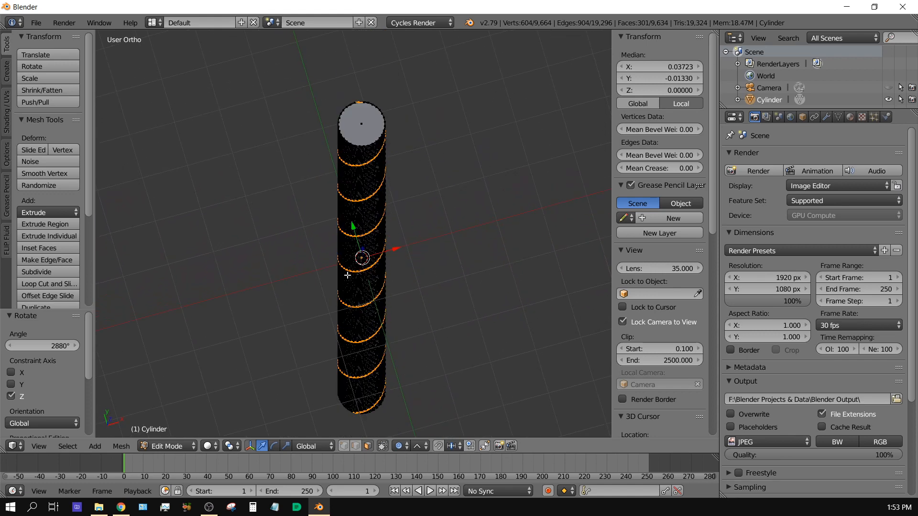
mouse_move(306, 230)
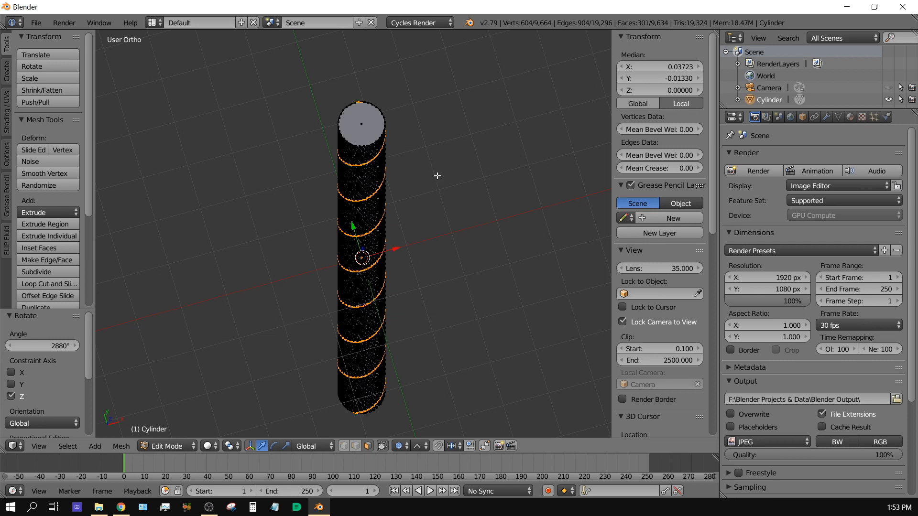
mouse_move(237, 264)
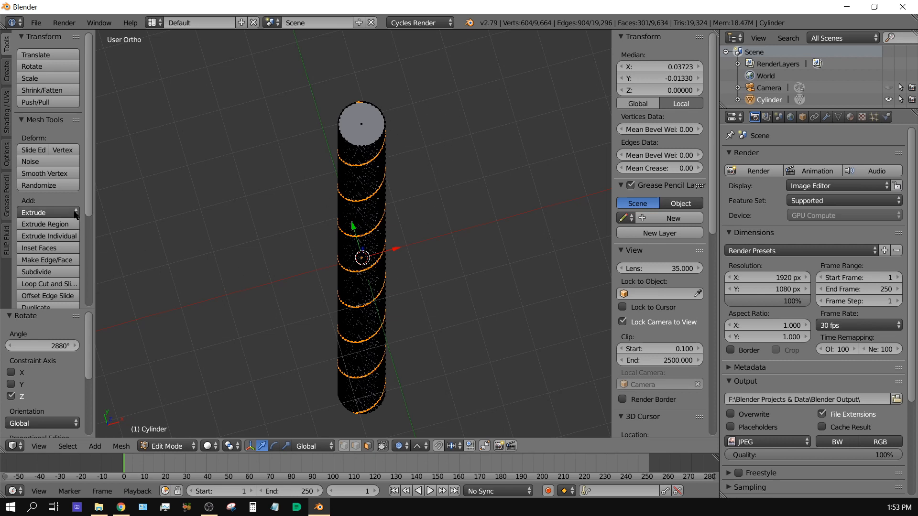
Choose Region (Vertex Normals) extrusion for the spiral faces from the Tool Shelf.
left_click(43, 212)
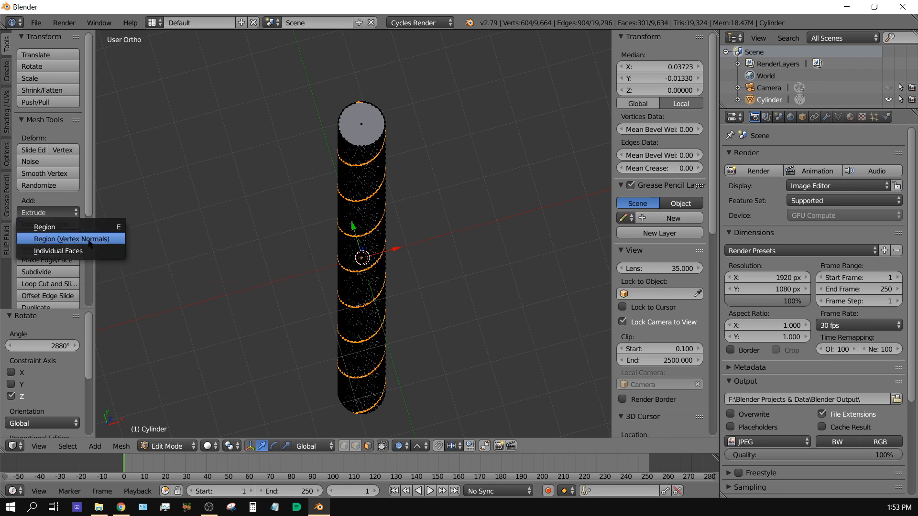
left_click(69, 239)
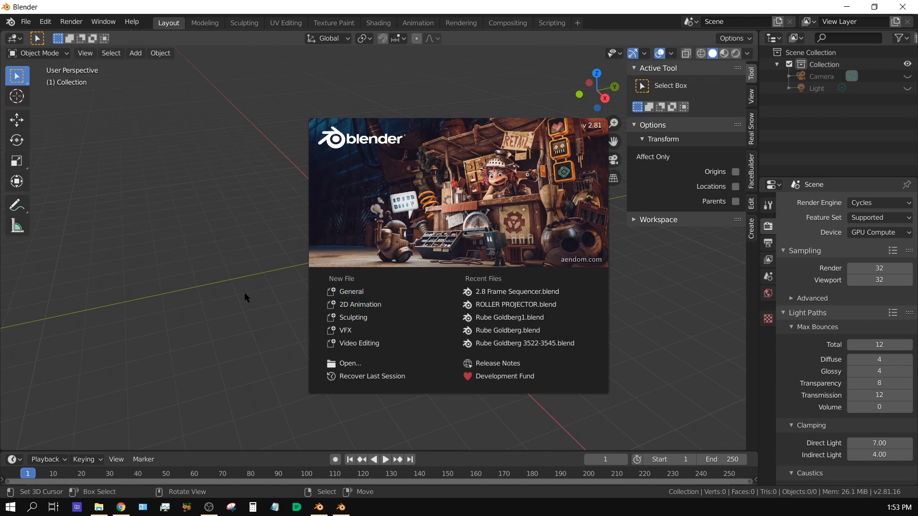
mouse_move(273, 320)
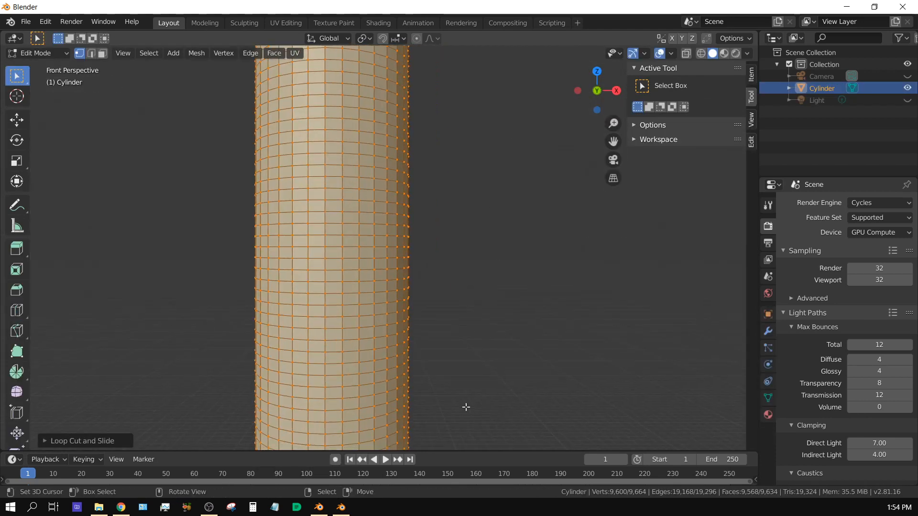
Build the subdivided cylinder in Blender 2.81 with the spiral face band selected.
left_click(437, 38)
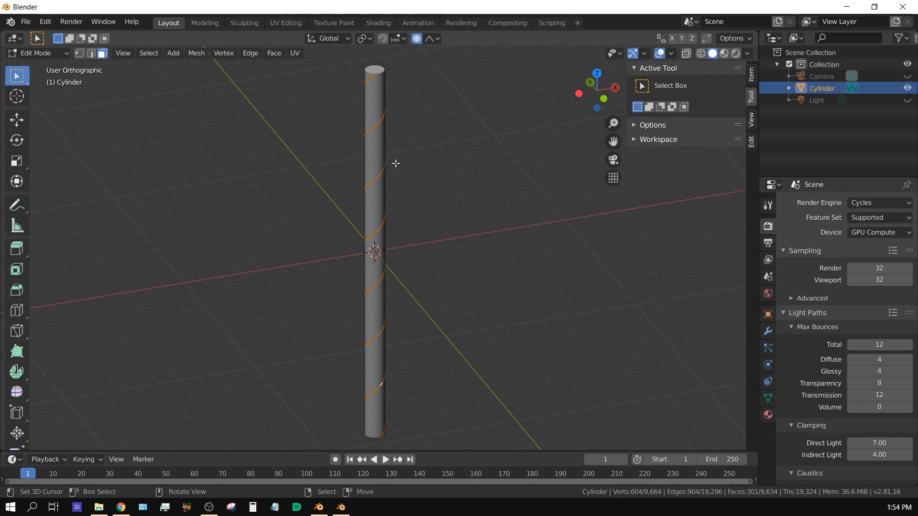
mouse_move(374, 247)
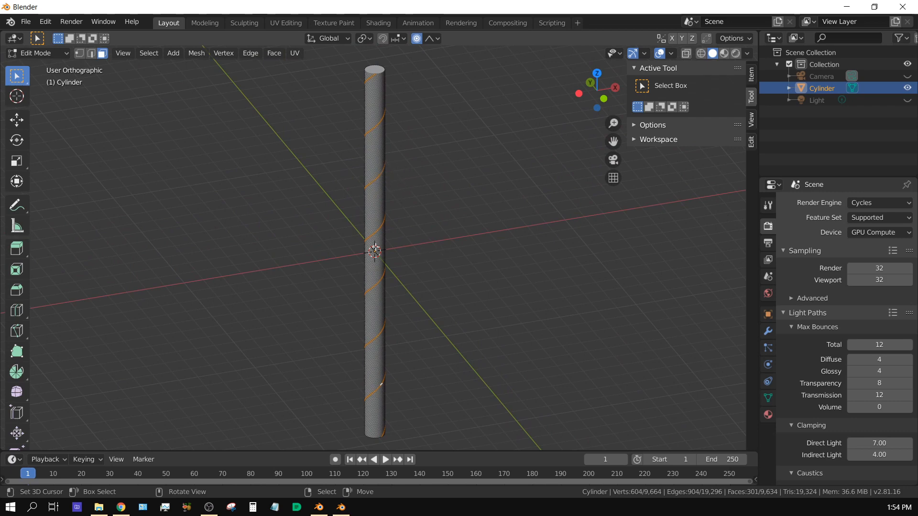
mouse_move(283, 243)
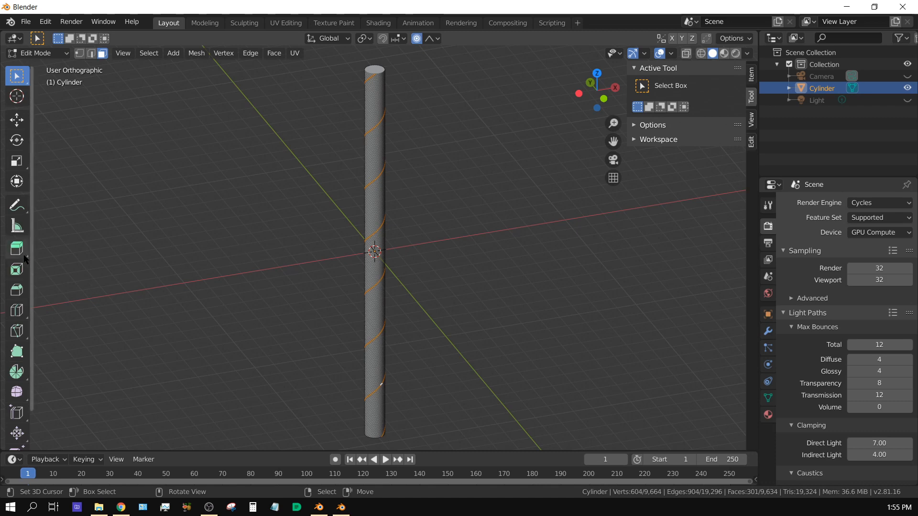
Activate the Extrude Along Normals tool from the Extrude Region flyout.
left_click(16, 247)
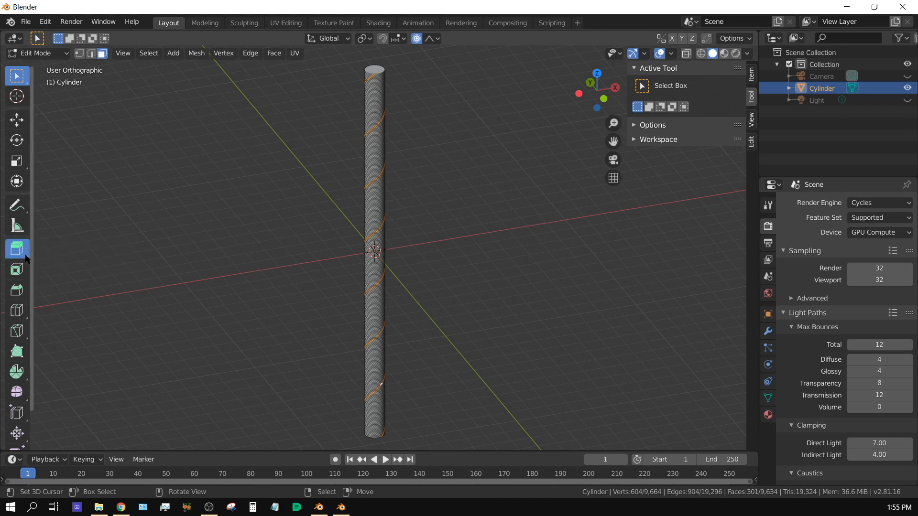
left_click(16, 248)
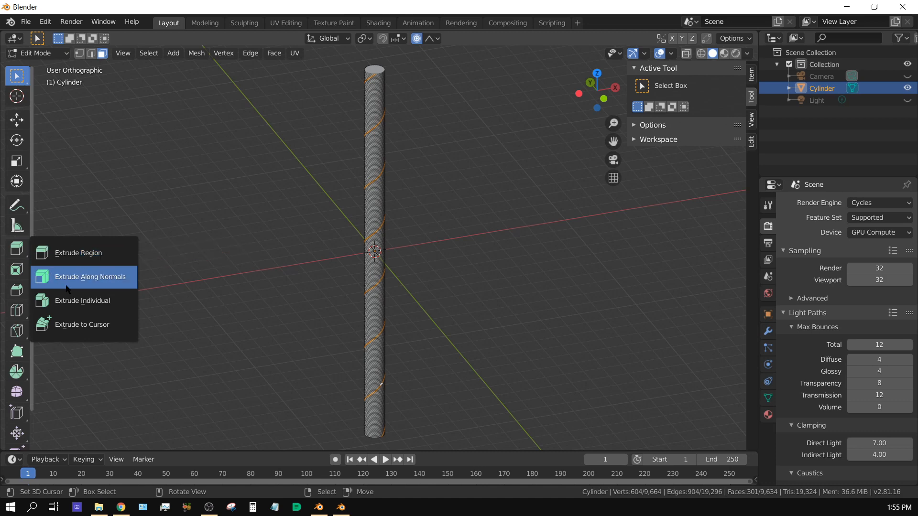
left_click(90, 276)
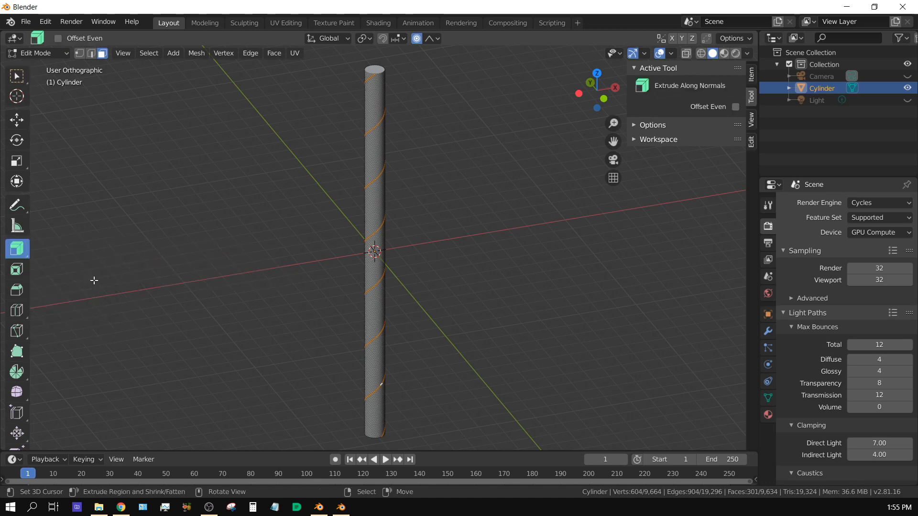